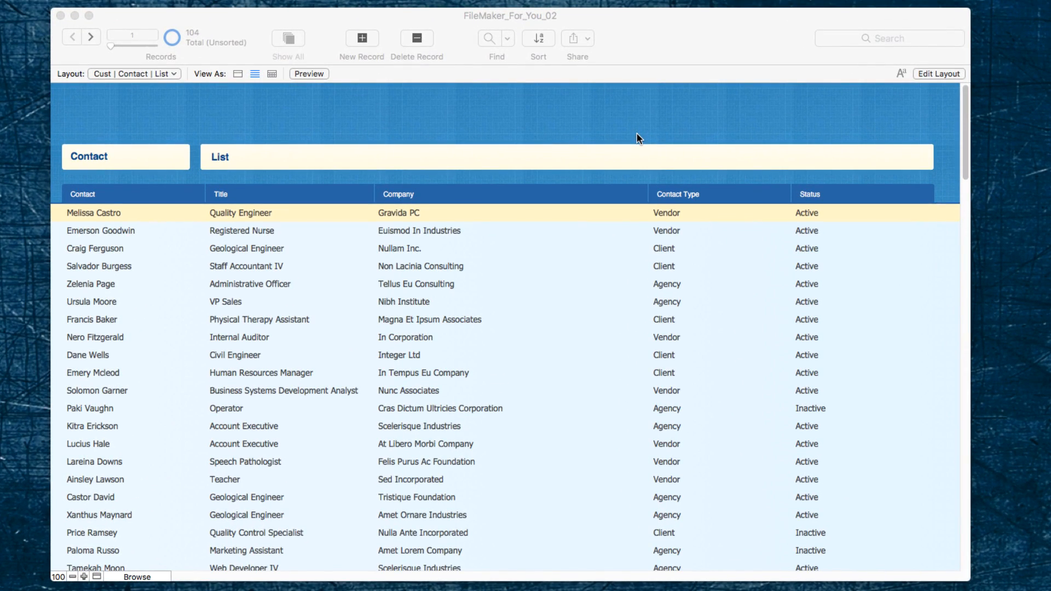
pyautogui.moveTo(552, 131)
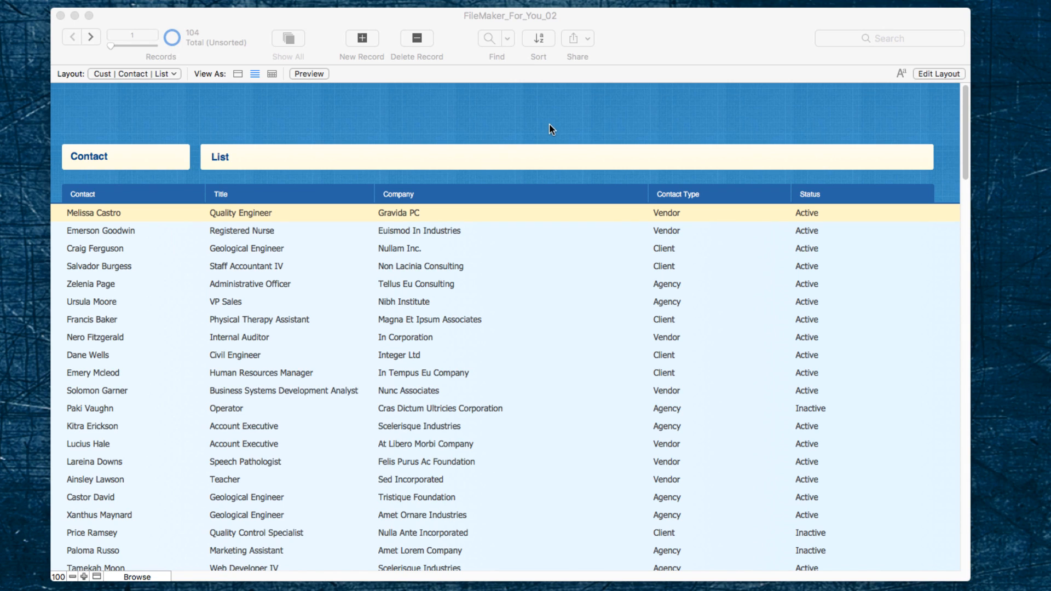
pyautogui.moveTo(612, 123)
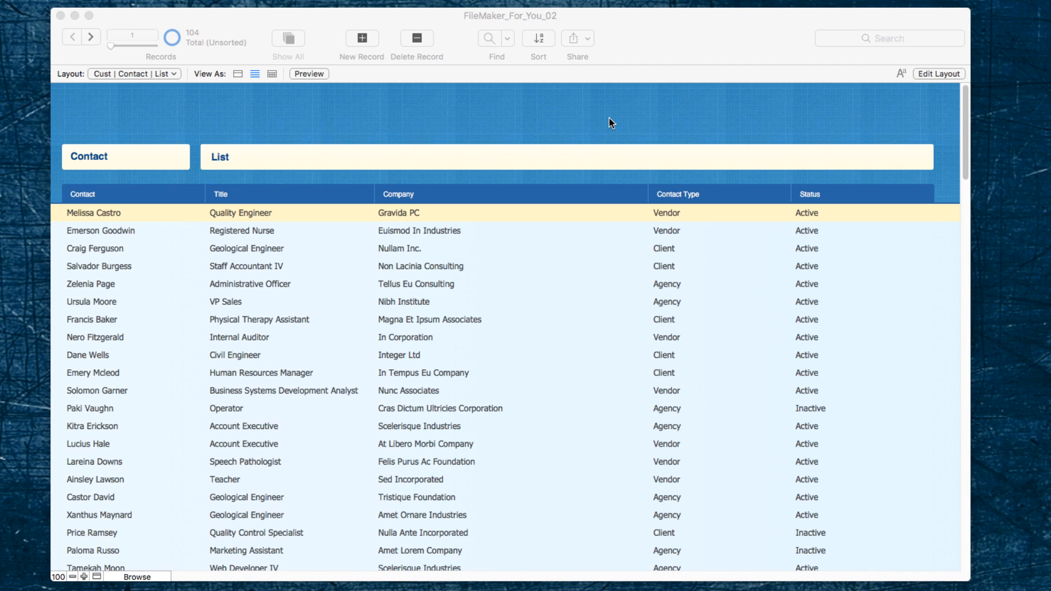
pyautogui.moveTo(477, 361)
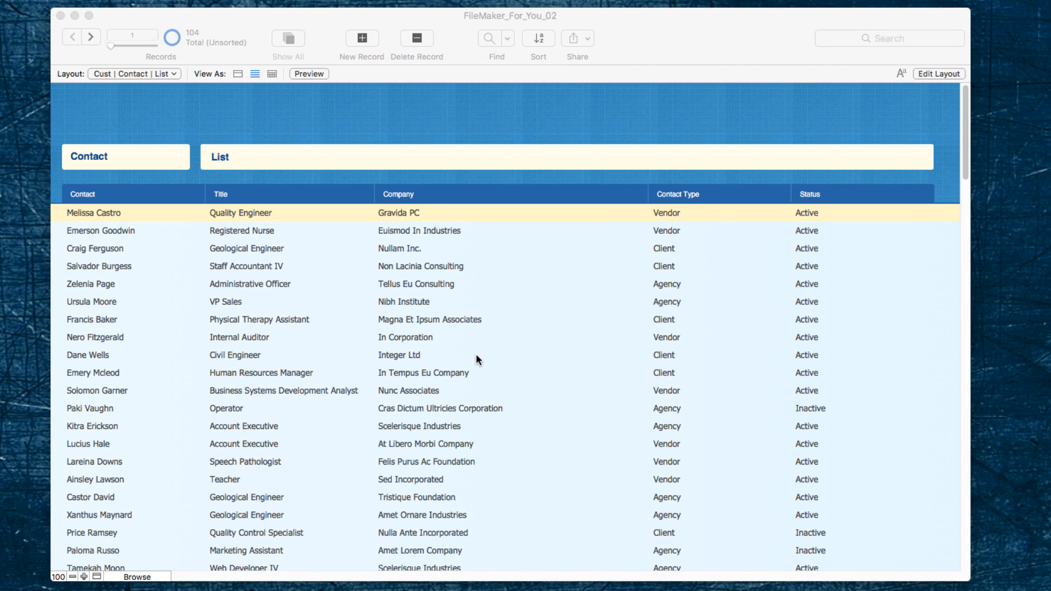
pyautogui.moveTo(715, 206)
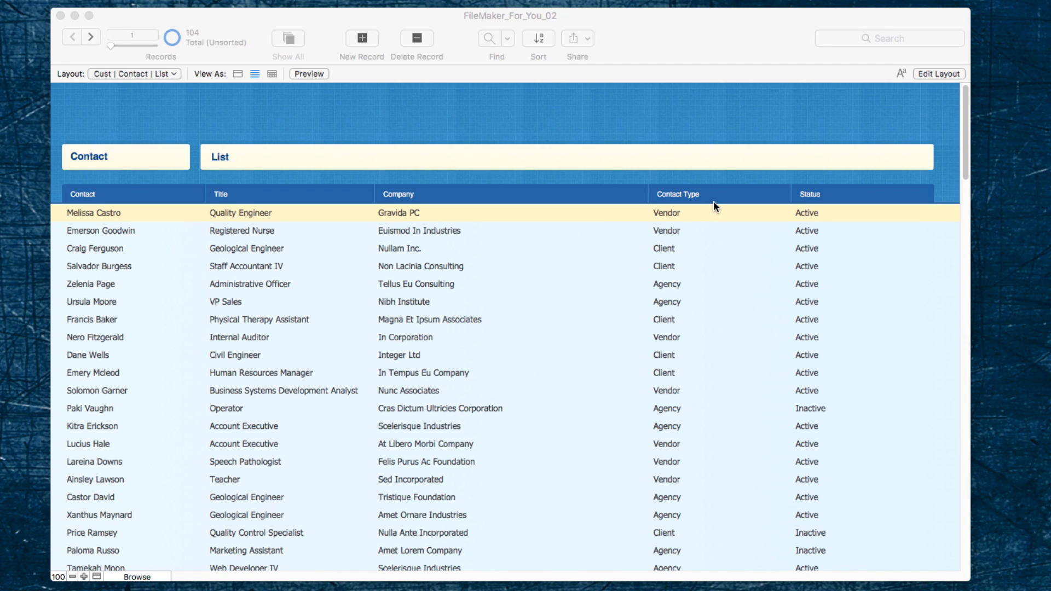
pyautogui.moveTo(668, 239)
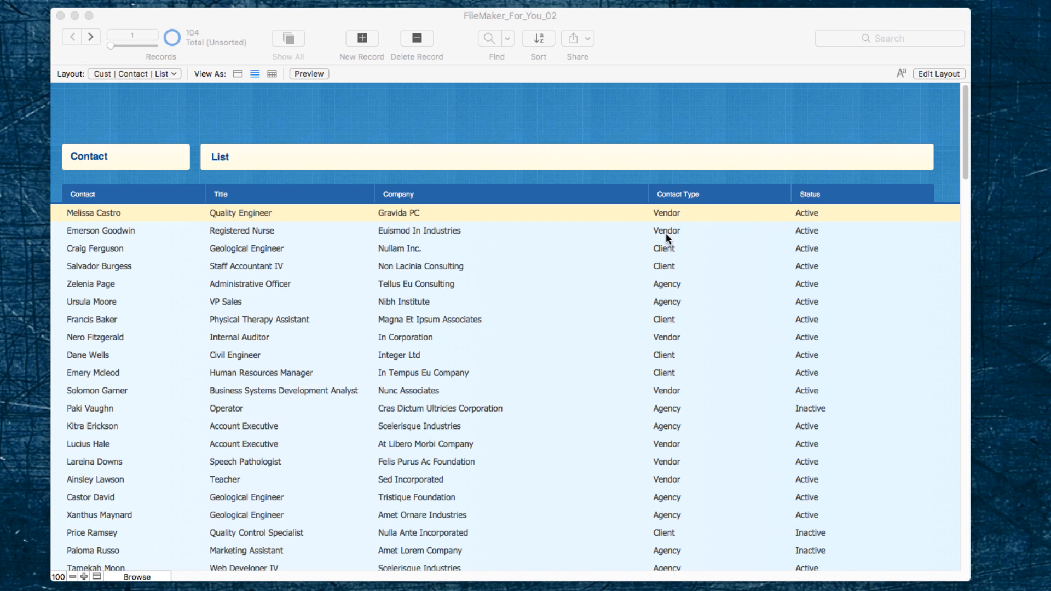
pyautogui.moveTo(692, 293)
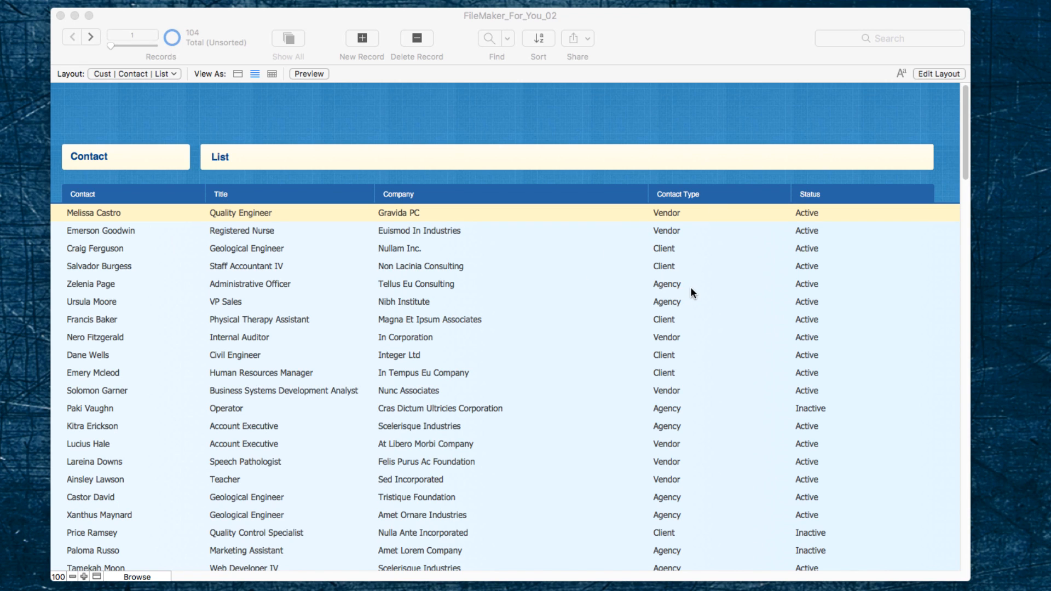
pyautogui.moveTo(453, 140)
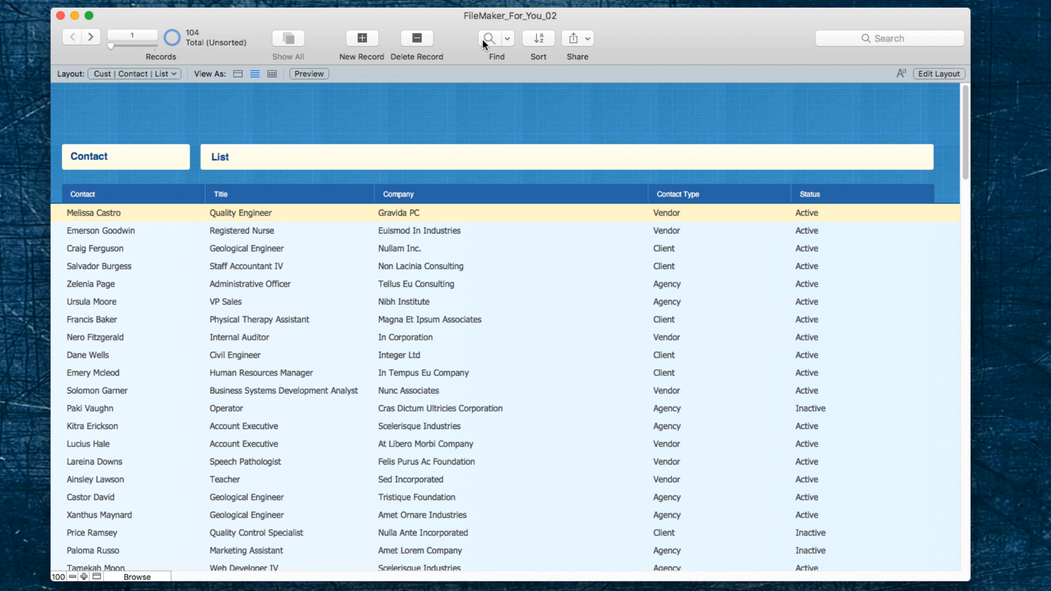
# - Find contacts with Contact Type Vendor, returning 30 of 104 records
pyautogui.click(489, 38)
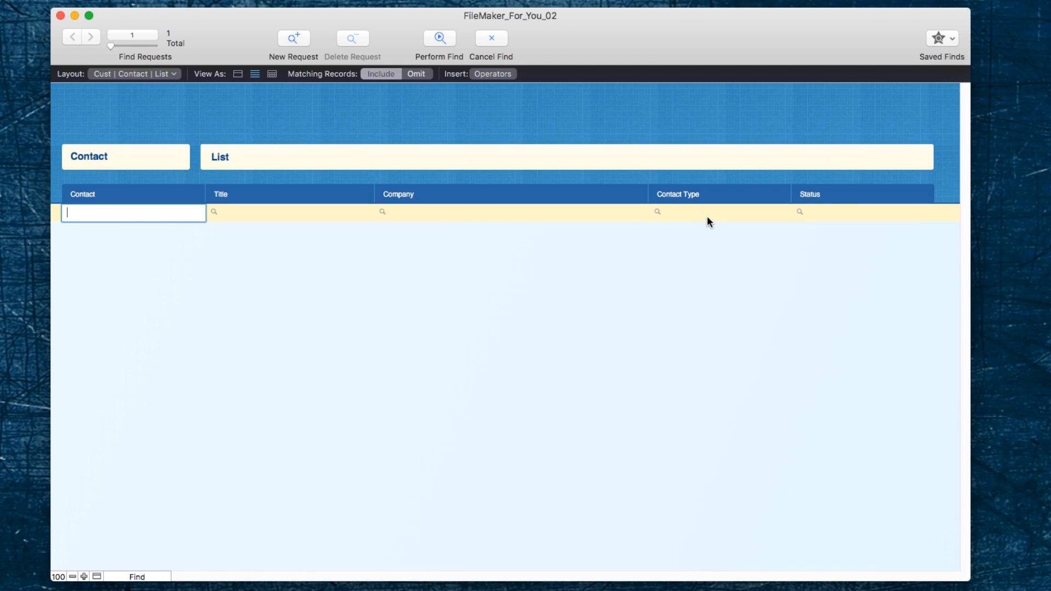
pyautogui.click(719, 213)
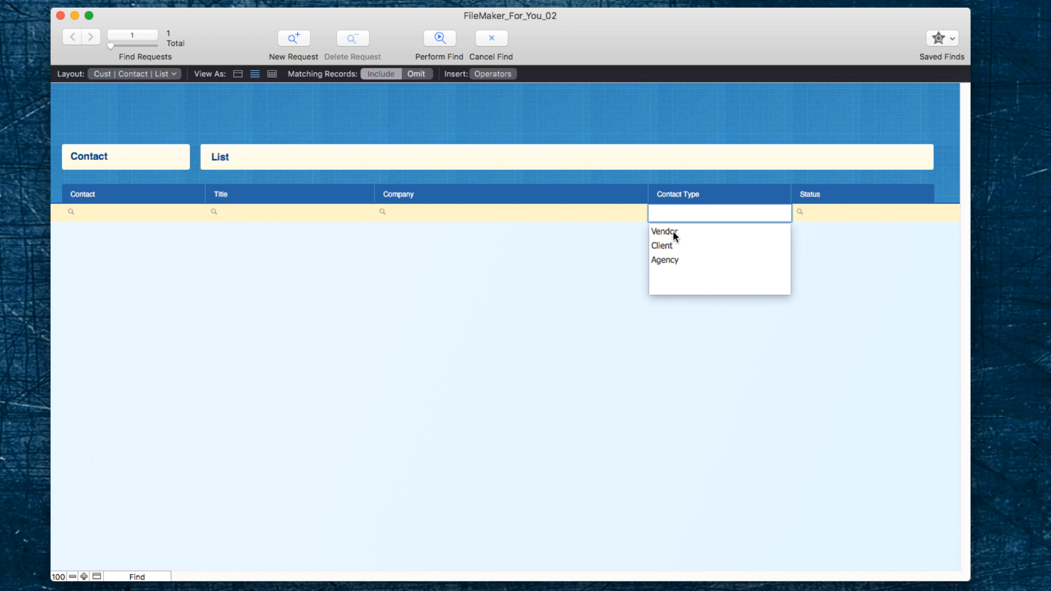
pyautogui.click(664, 231)
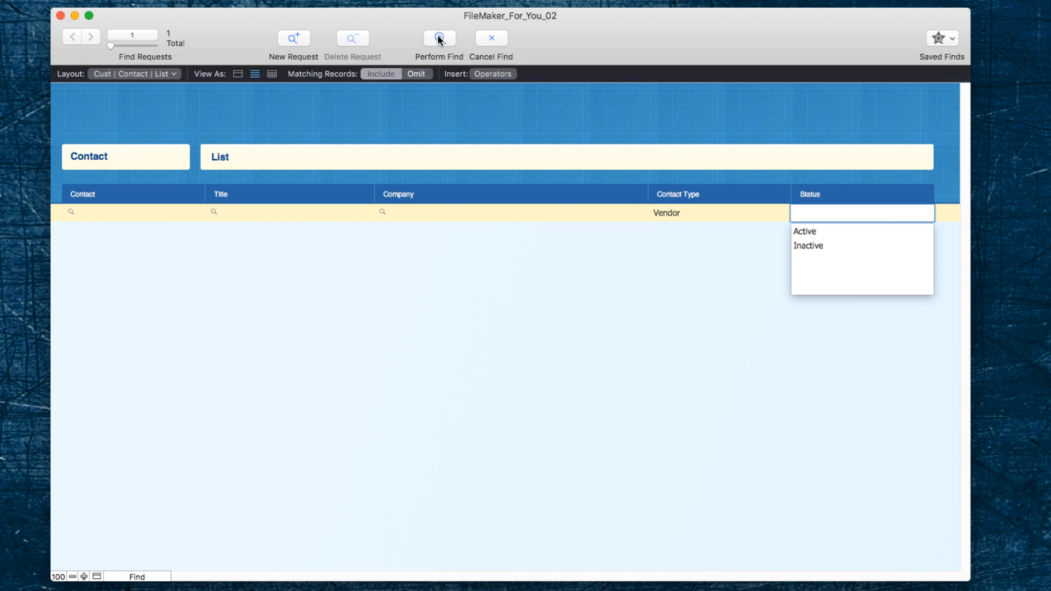
pyautogui.click(438, 38)
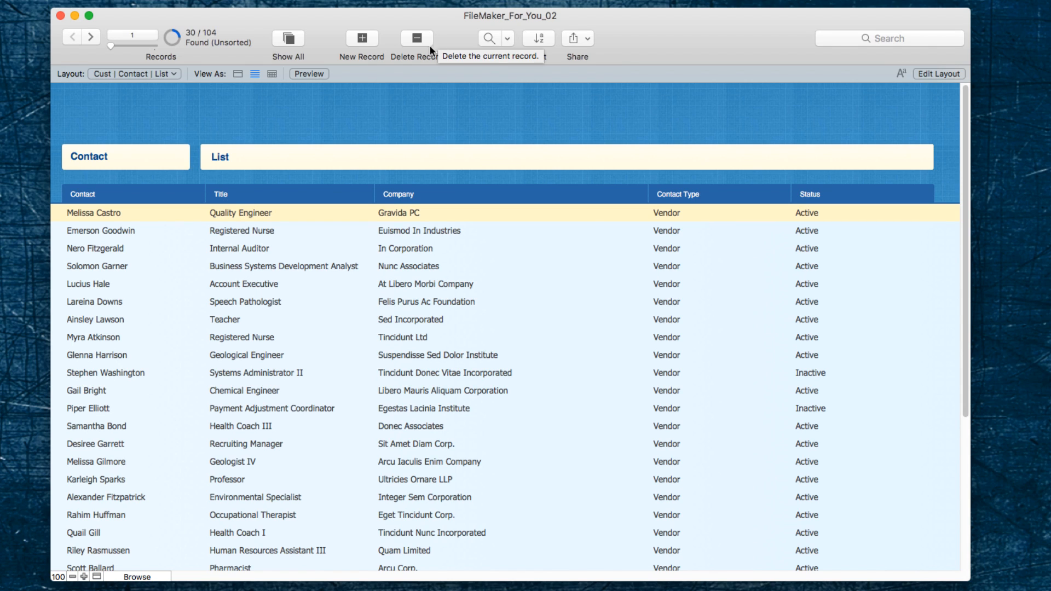
pyautogui.moveTo(618, 226)
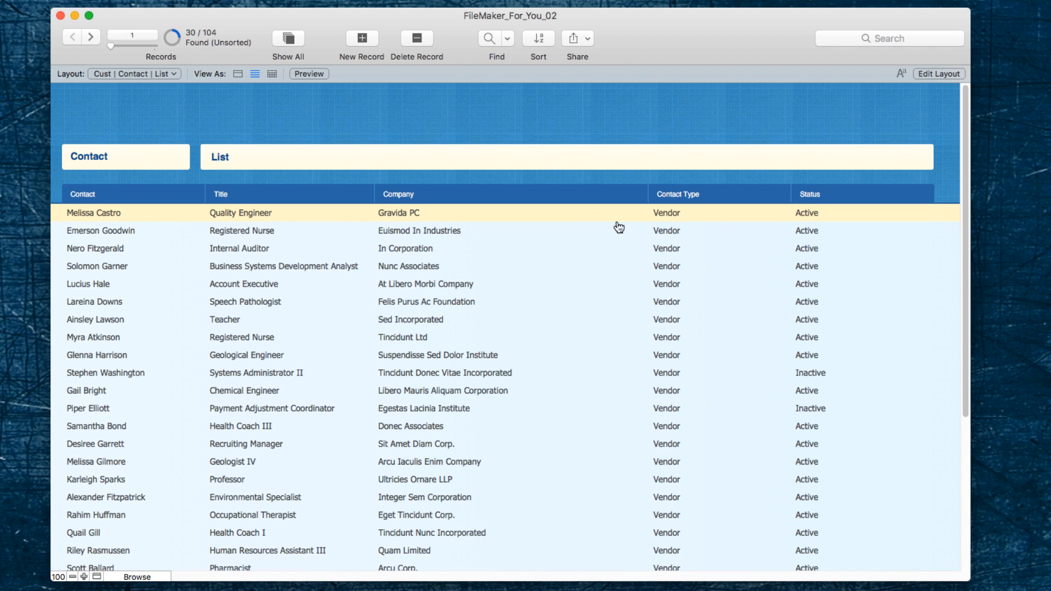
pyautogui.moveTo(517, 149)
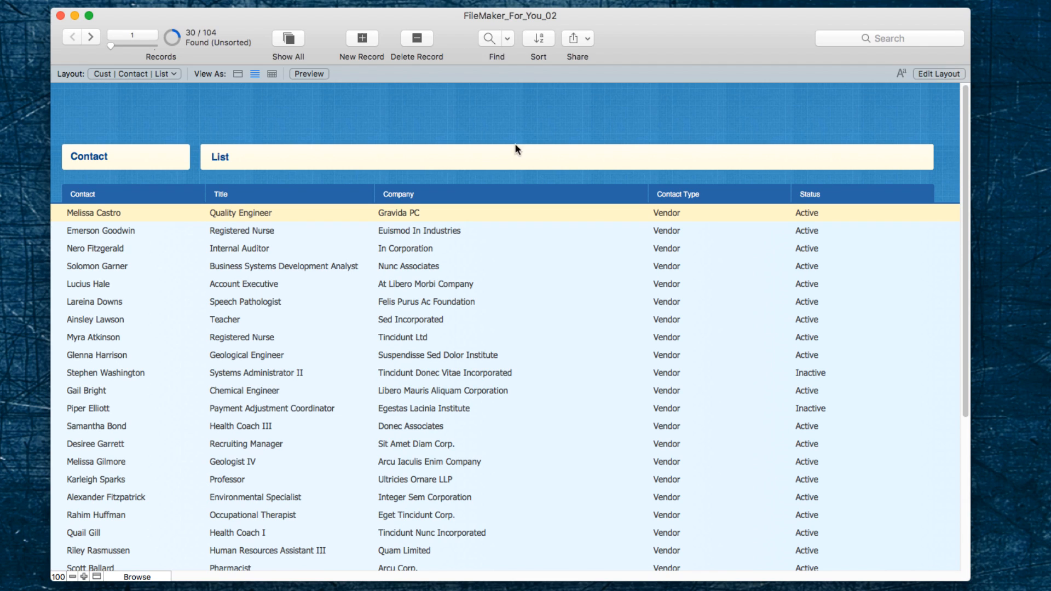
pyautogui.moveTo(489, 37)
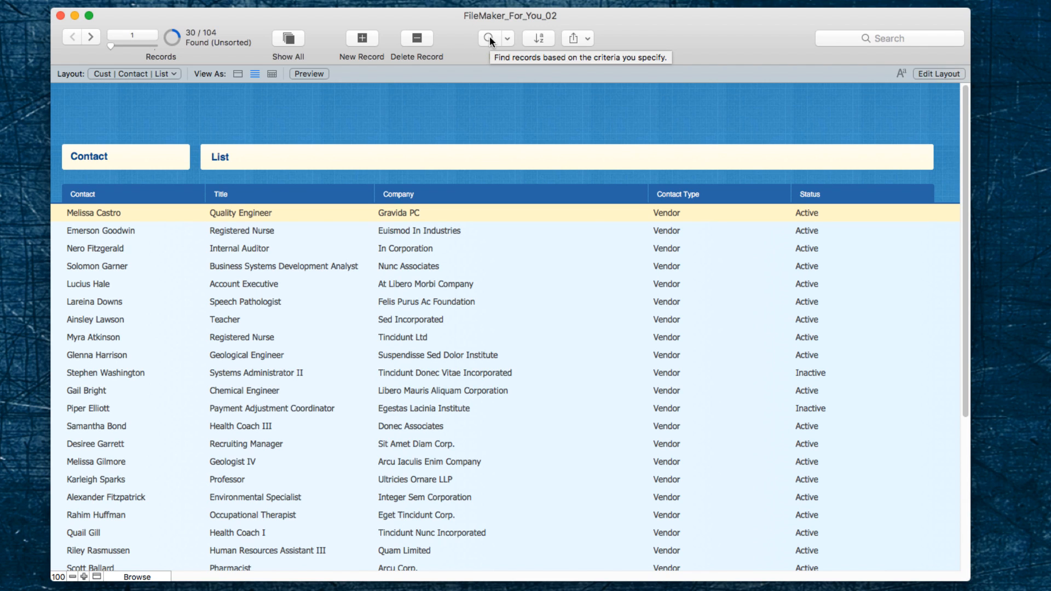
# - Enter a new find with Contact Type set to Agency
pyautogui.click(489, 38)
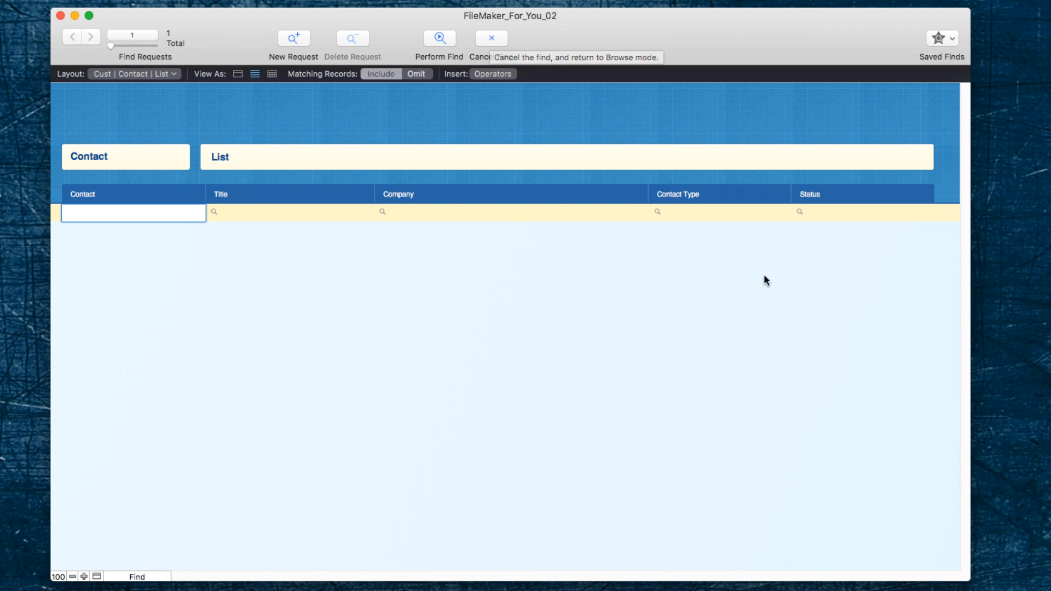
pyautogui.click(719, 213)
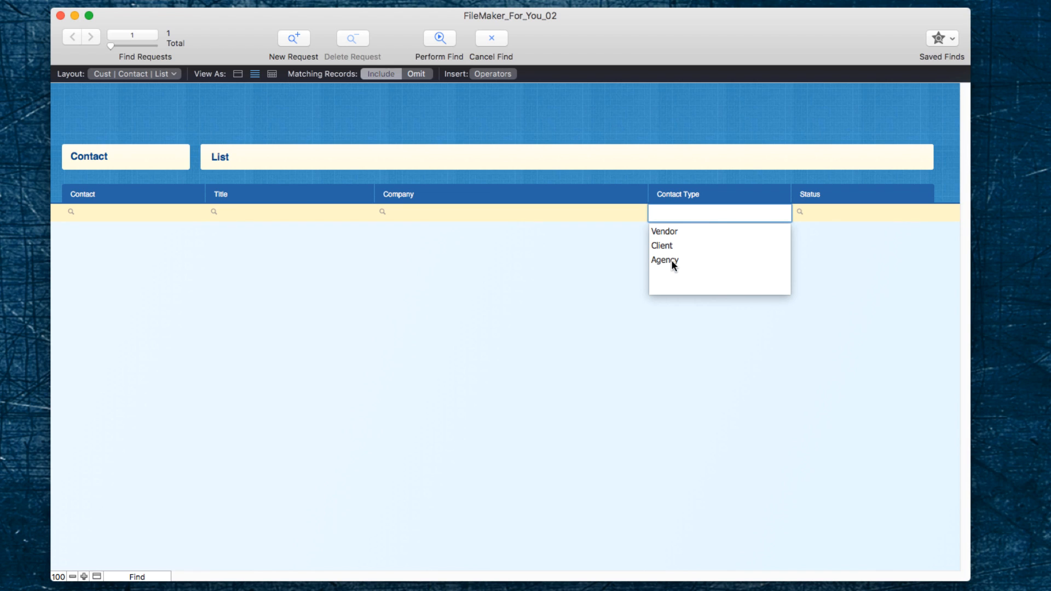
pyautogui.click(664, 260)
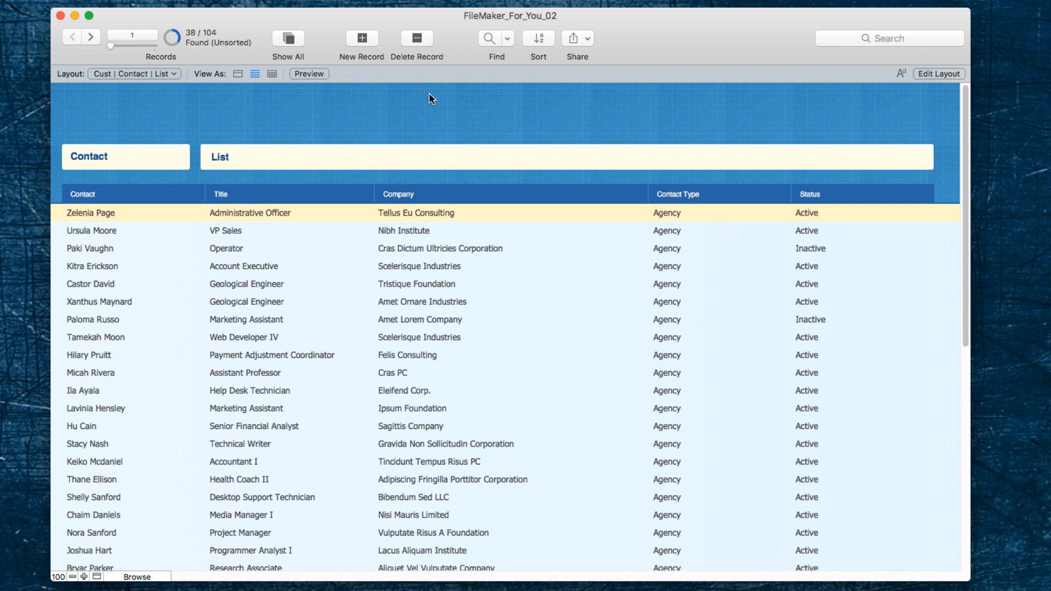
pyautogui.moveTo(422, 129)
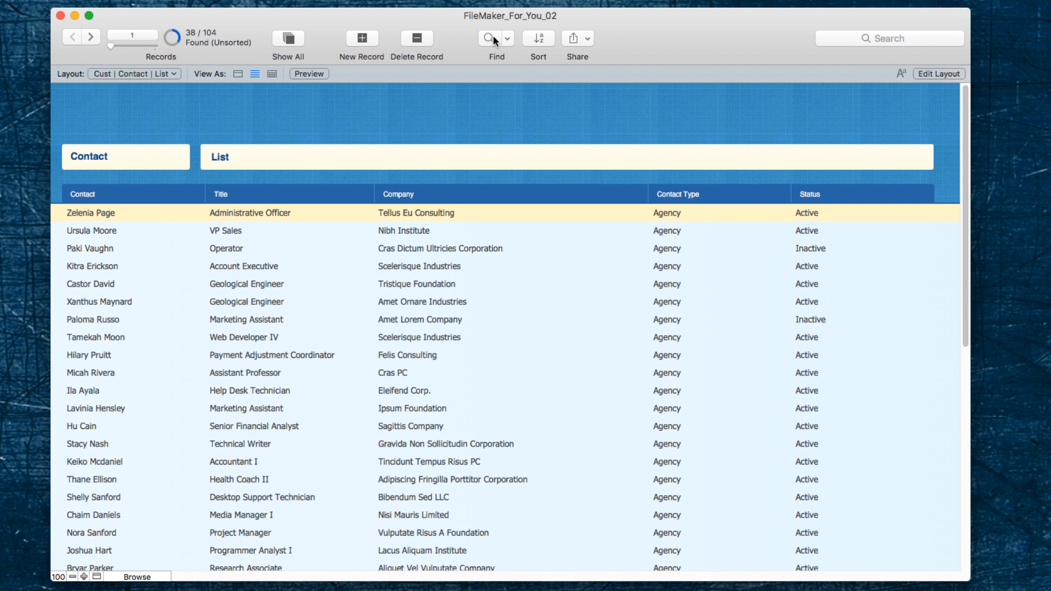
# - Create a Vendor Contact Type request plus a second Agency request
pyautogui.click(489, 38)
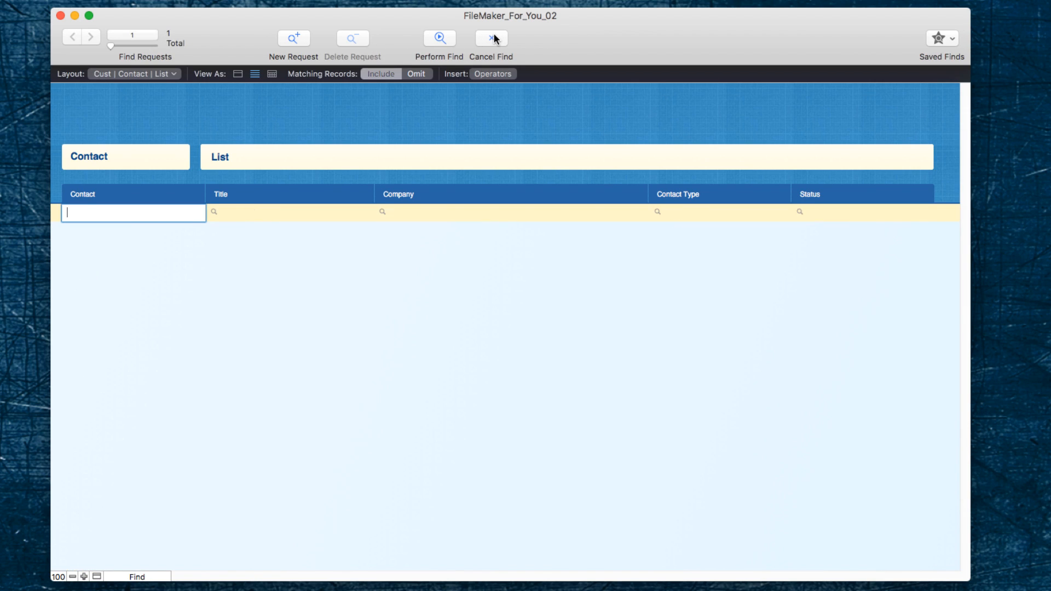
pyautogui.click(719, 213)
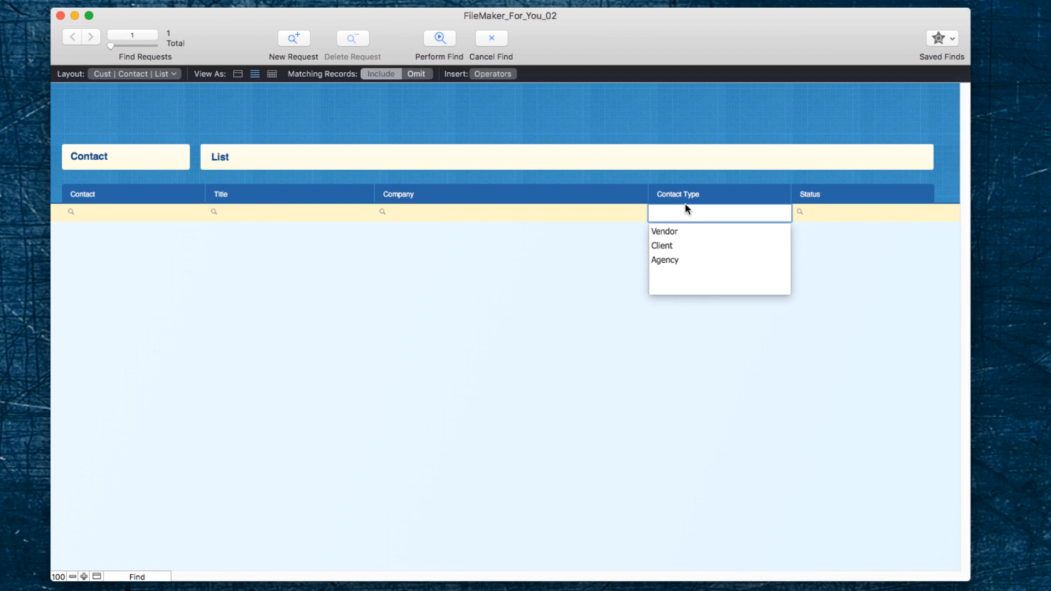
pyautogui.moveTo(669, 238)
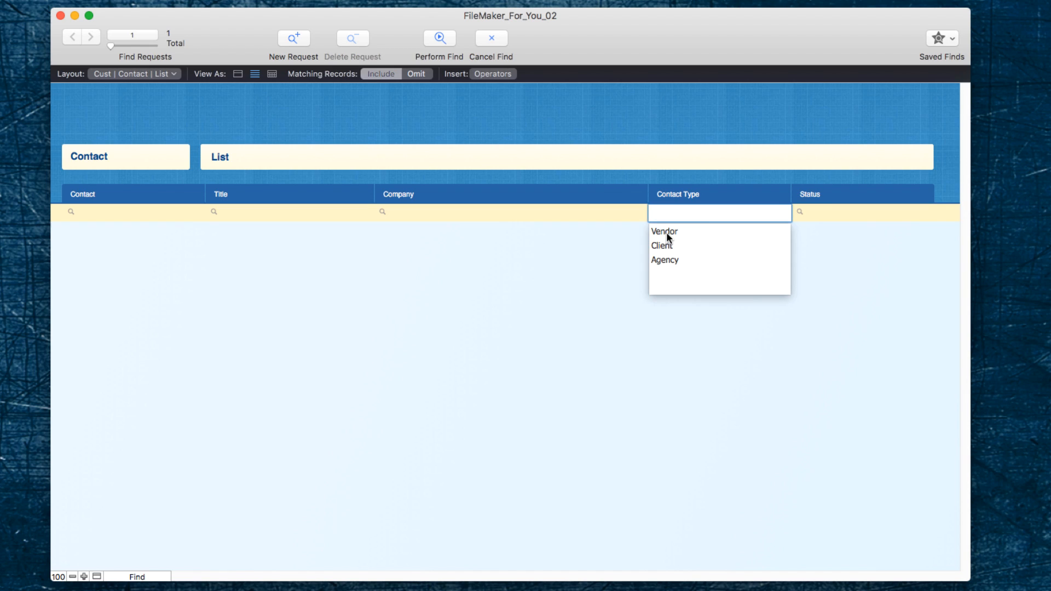
pyautogui.click(664, 231)
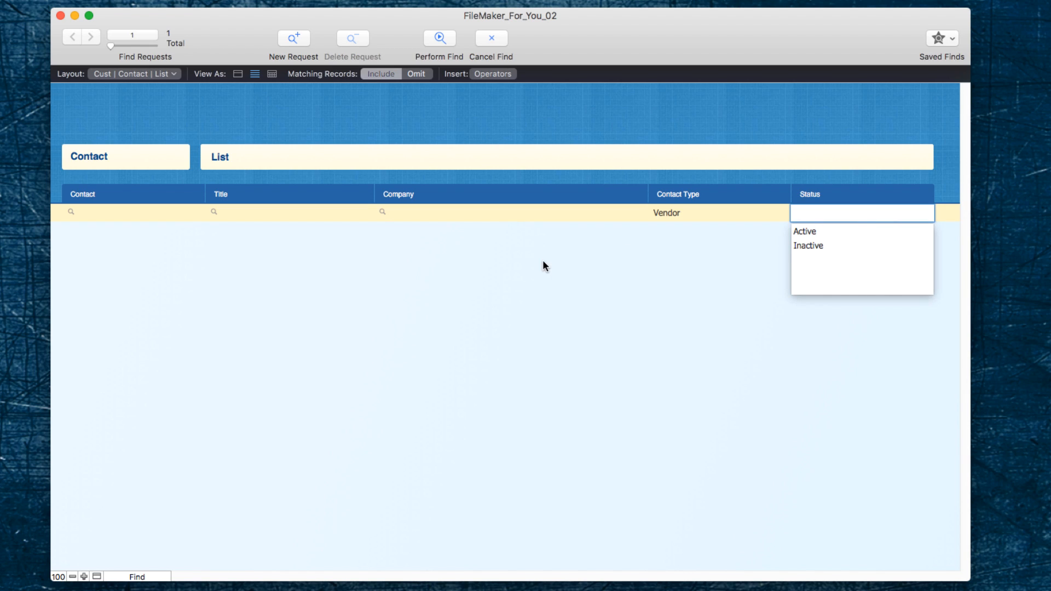
pyautogui.moveTo(186, 48)
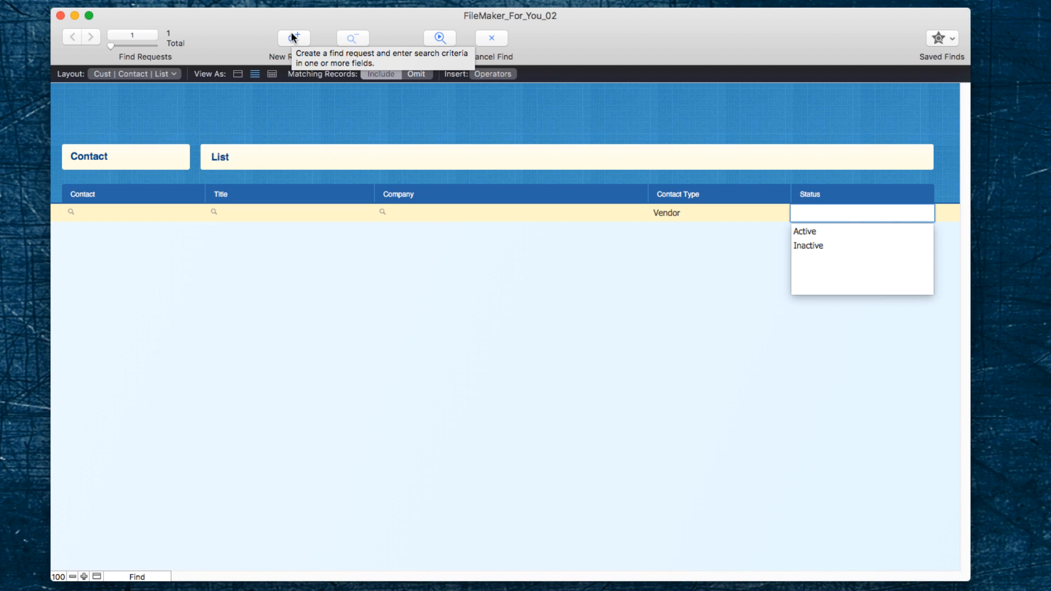
pyautogui.click(293, 38)
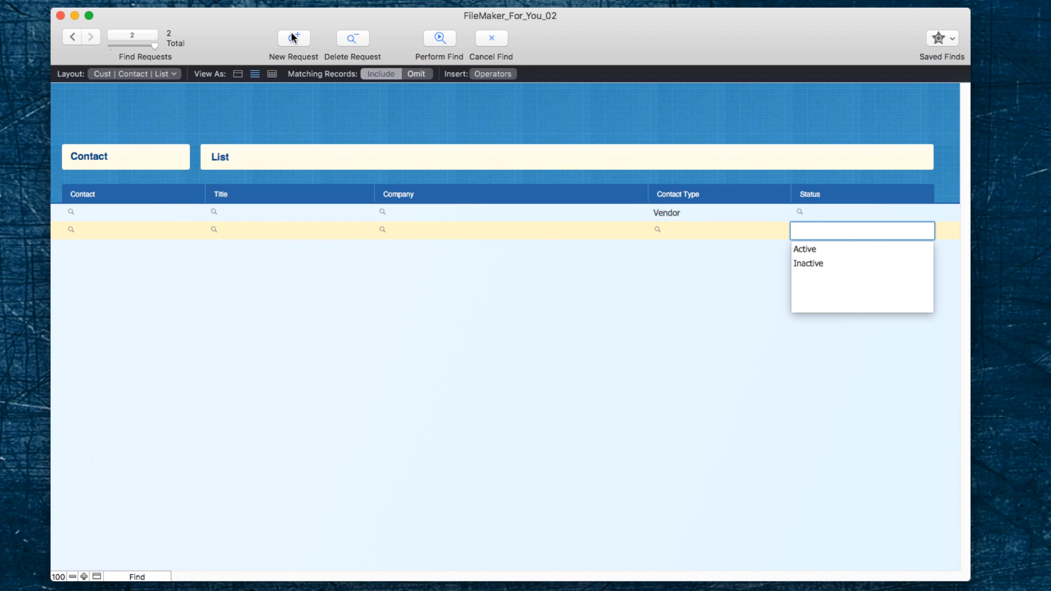
pyautogui.click(720, 230)
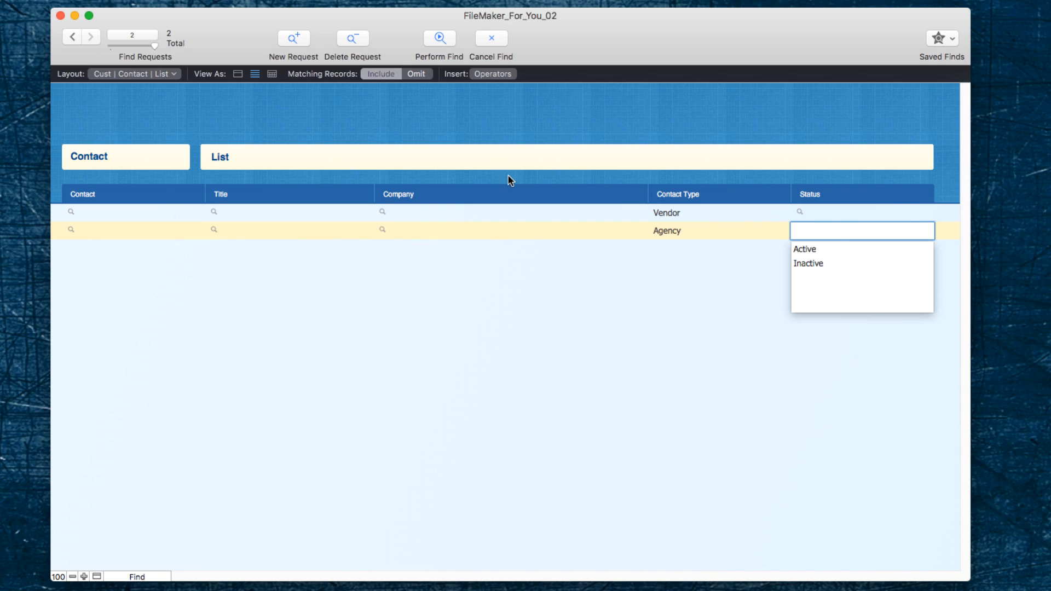
pyautogui.moveTo(514, 119)
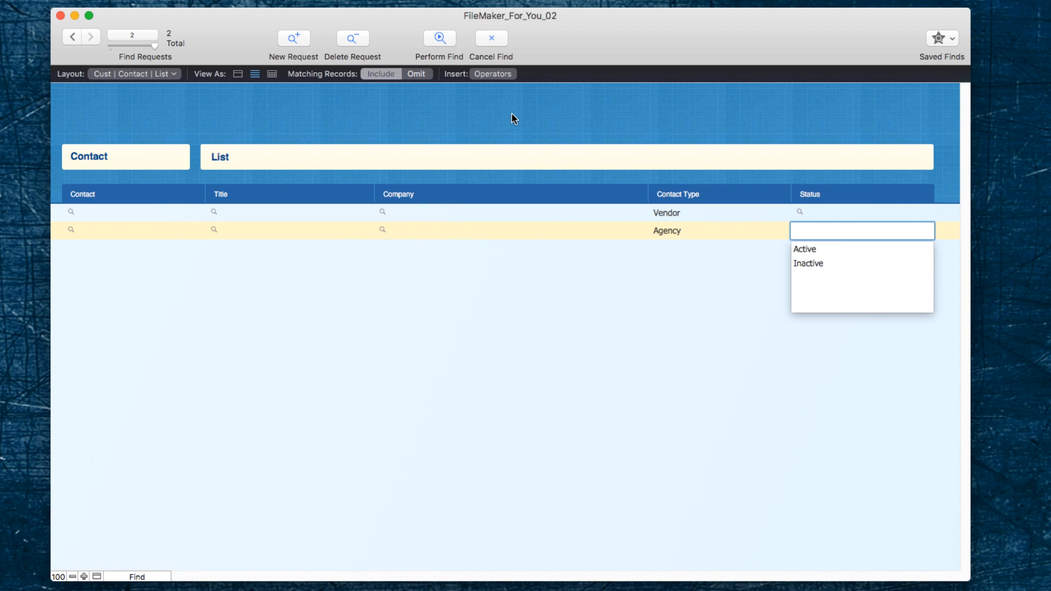
pyautogui.moveTo(681, 218)
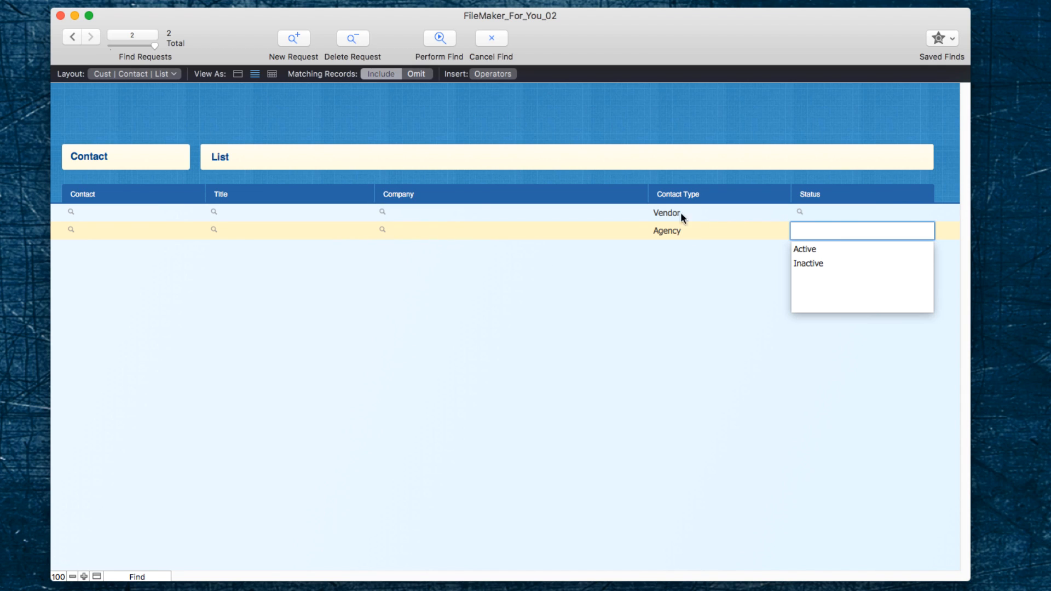
pyautogui.moveTo(677, 245)
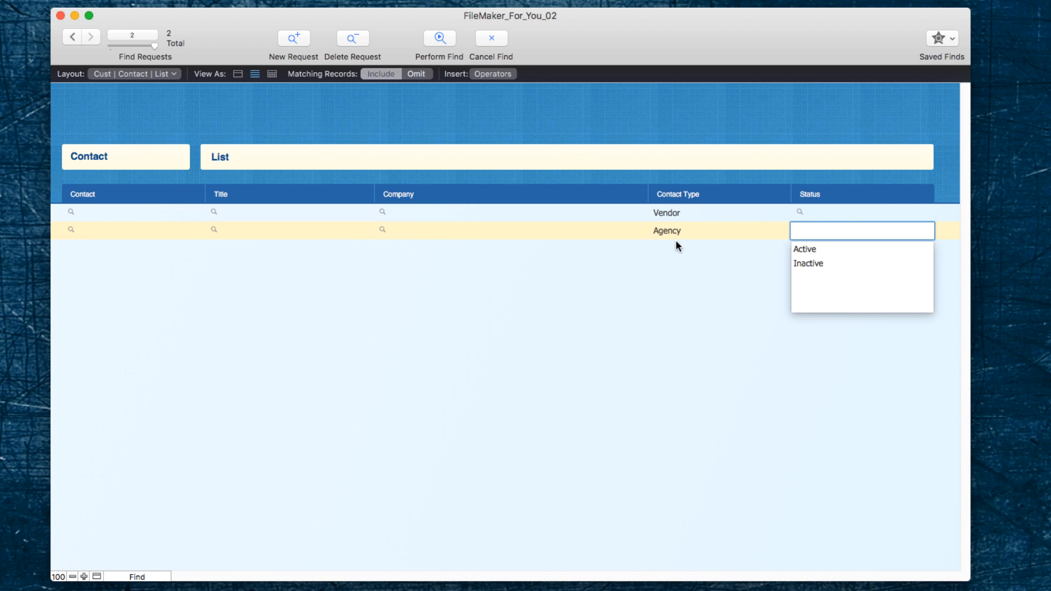
pyautogui.moveTo(262, 221)
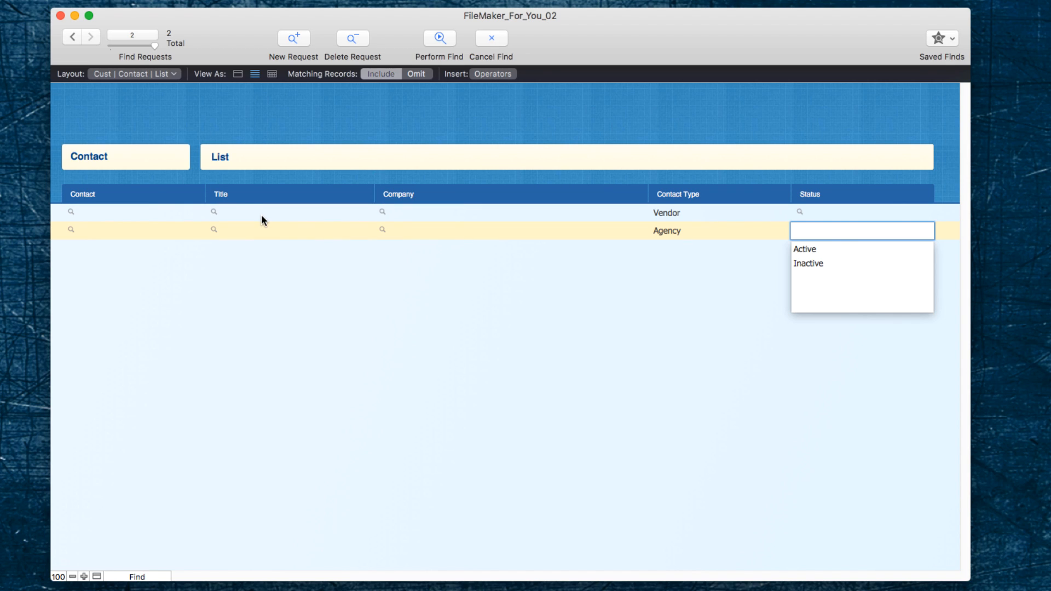
# - Perform the Vendor-or-Agency find, showing 68 of 104 contacts
pyautogui.click(439, 39)
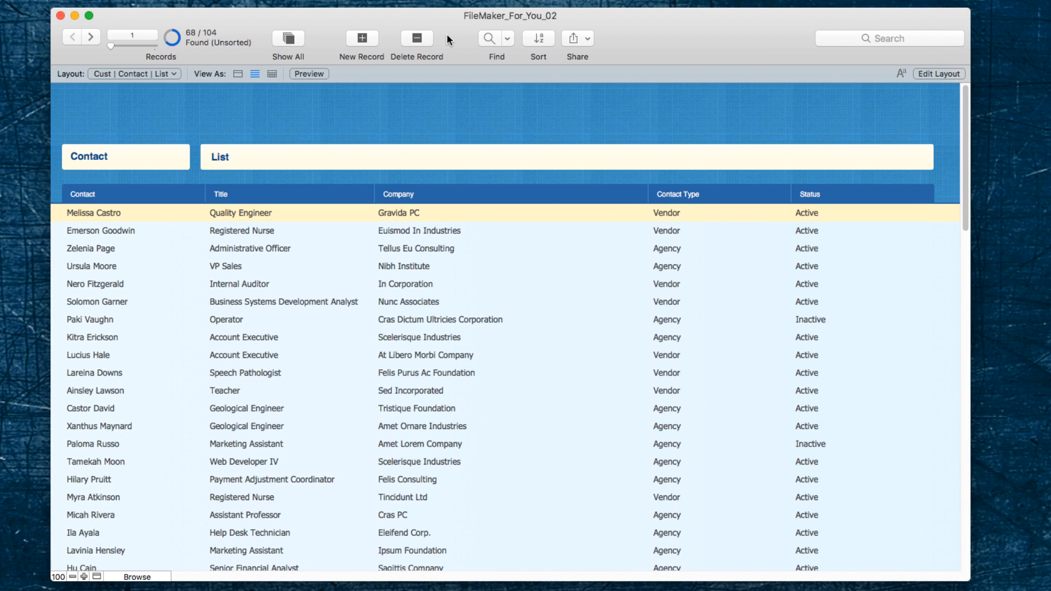
pyautogui.moveTo(194, 42)
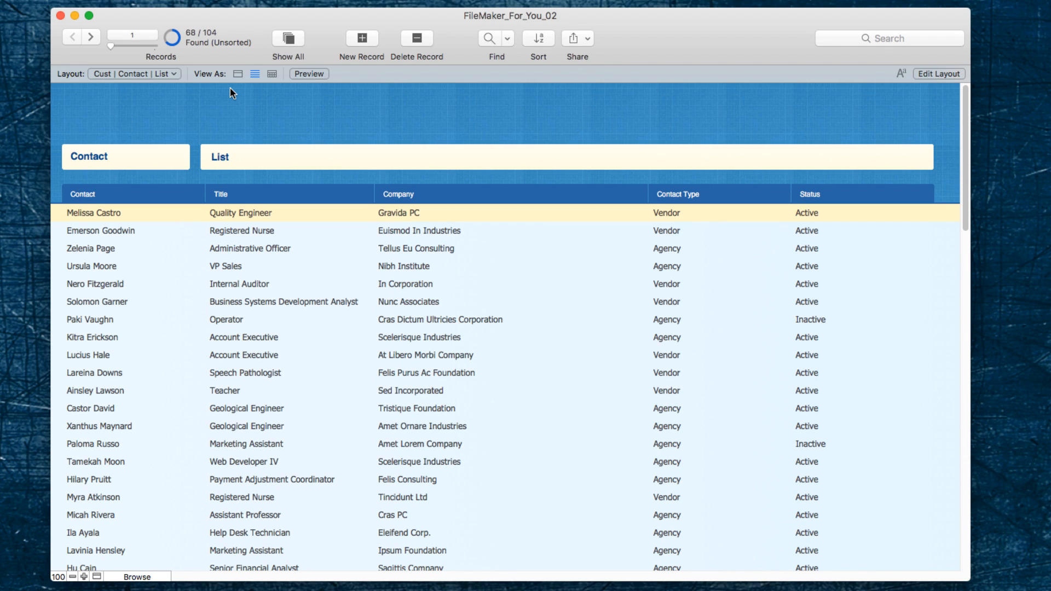
pyautogui.moveTo(511, 358)
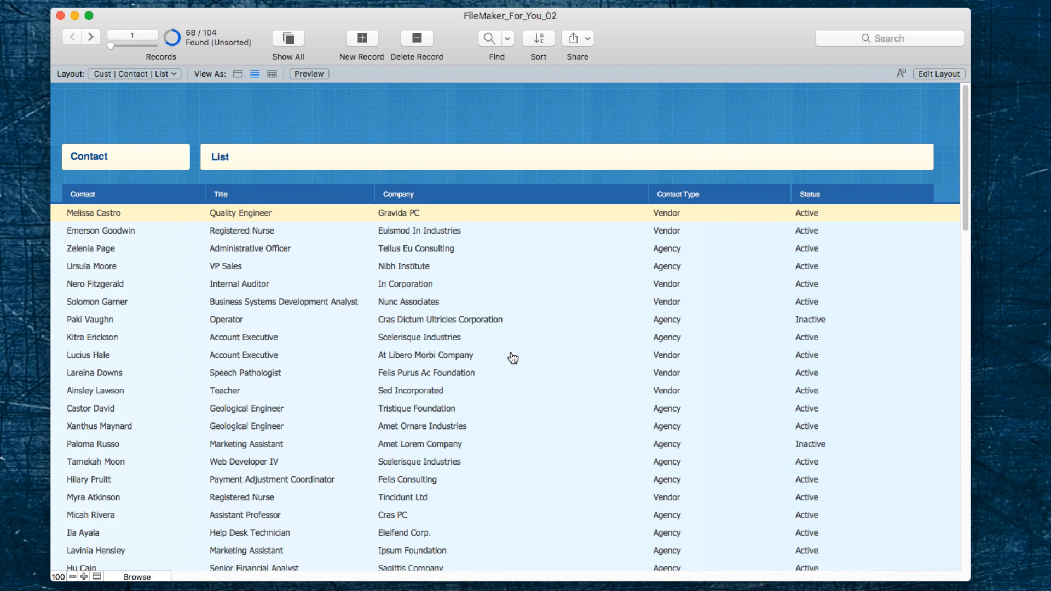
pyautogui.moveTo(852, 235)
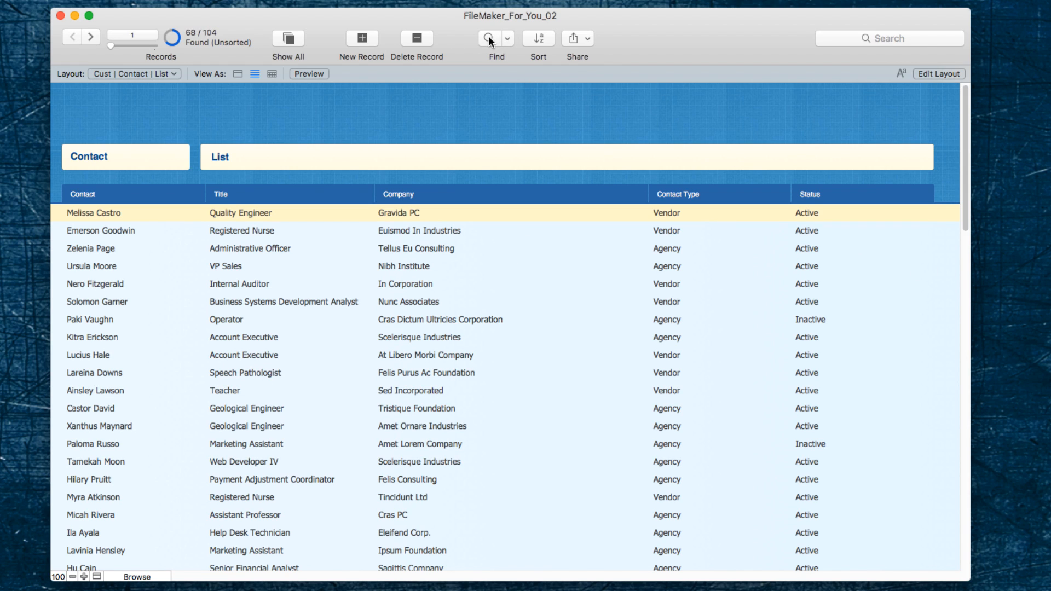
# - Find Active Vendors and Active Agencies using two requests, leaving 62 of 104 contacts
pyautogui.click(491, 39)
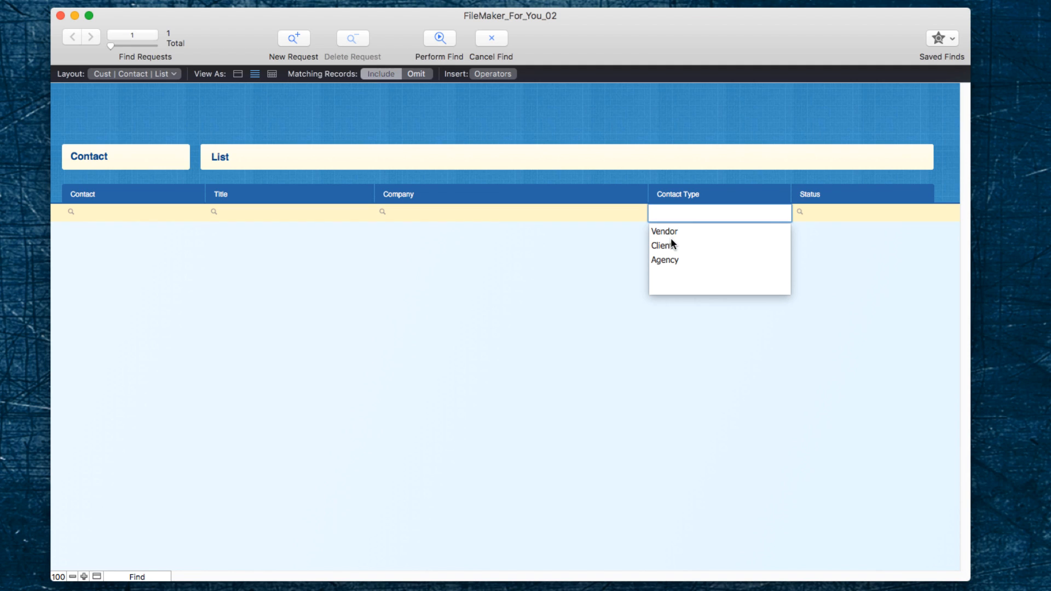
pyautogui.click(664, 231)
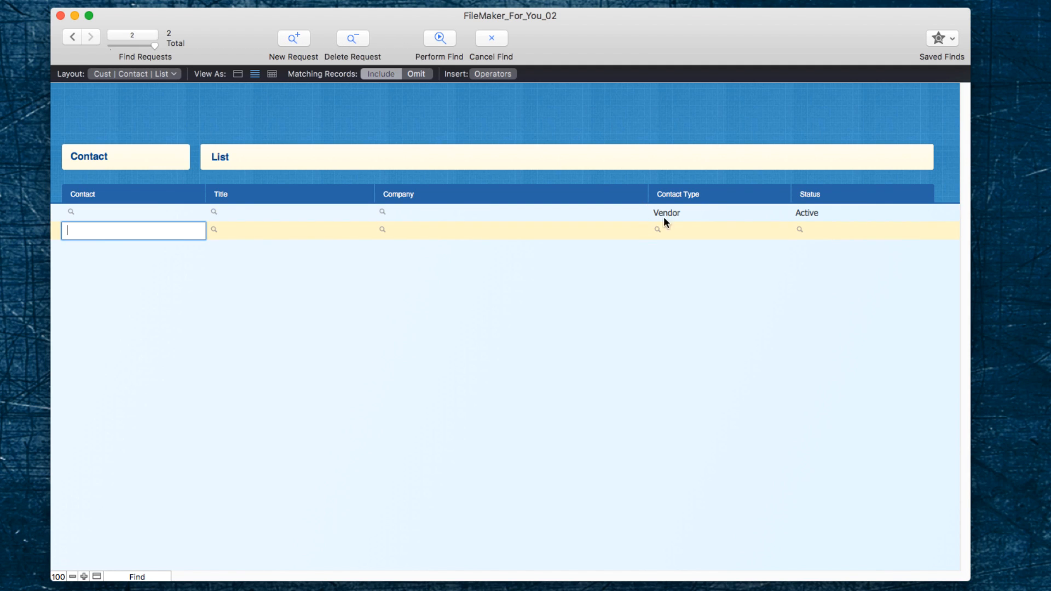
pyautogui.click(719, 230)
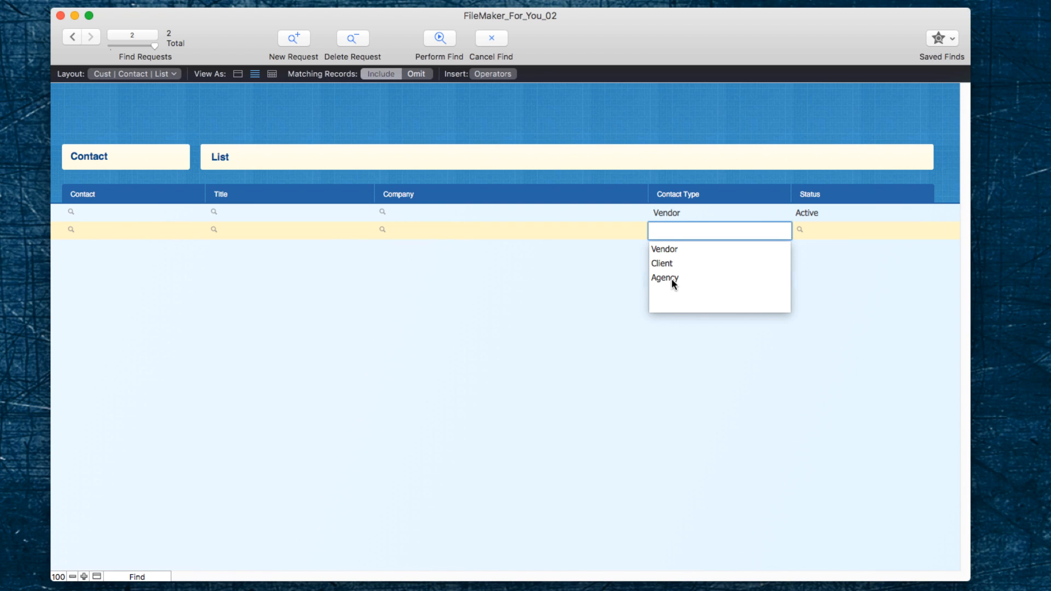
pyautogui.click(664, 278)
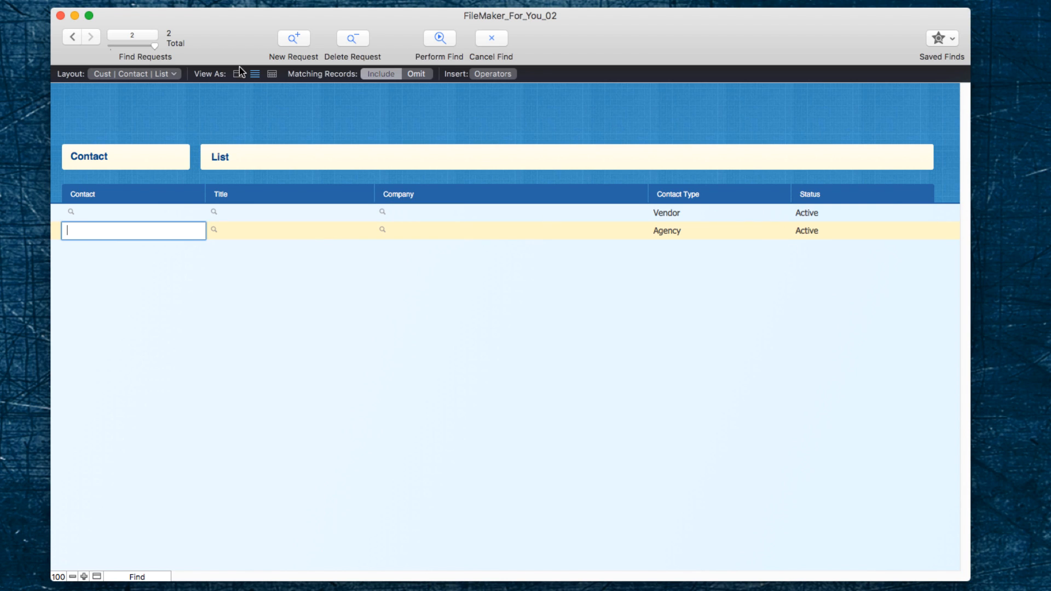
pyautogui.click(440, 39)
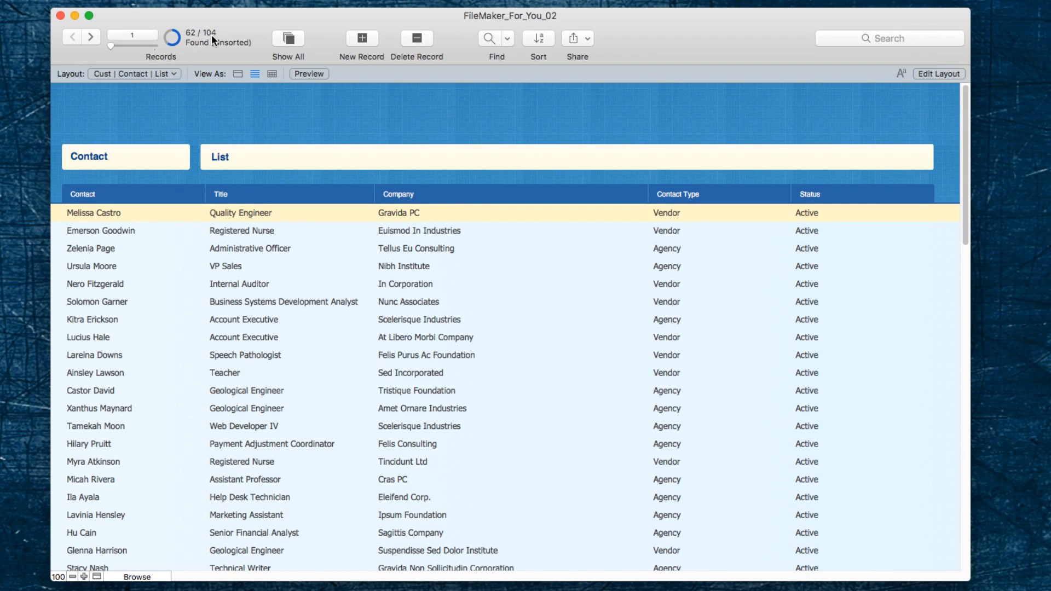